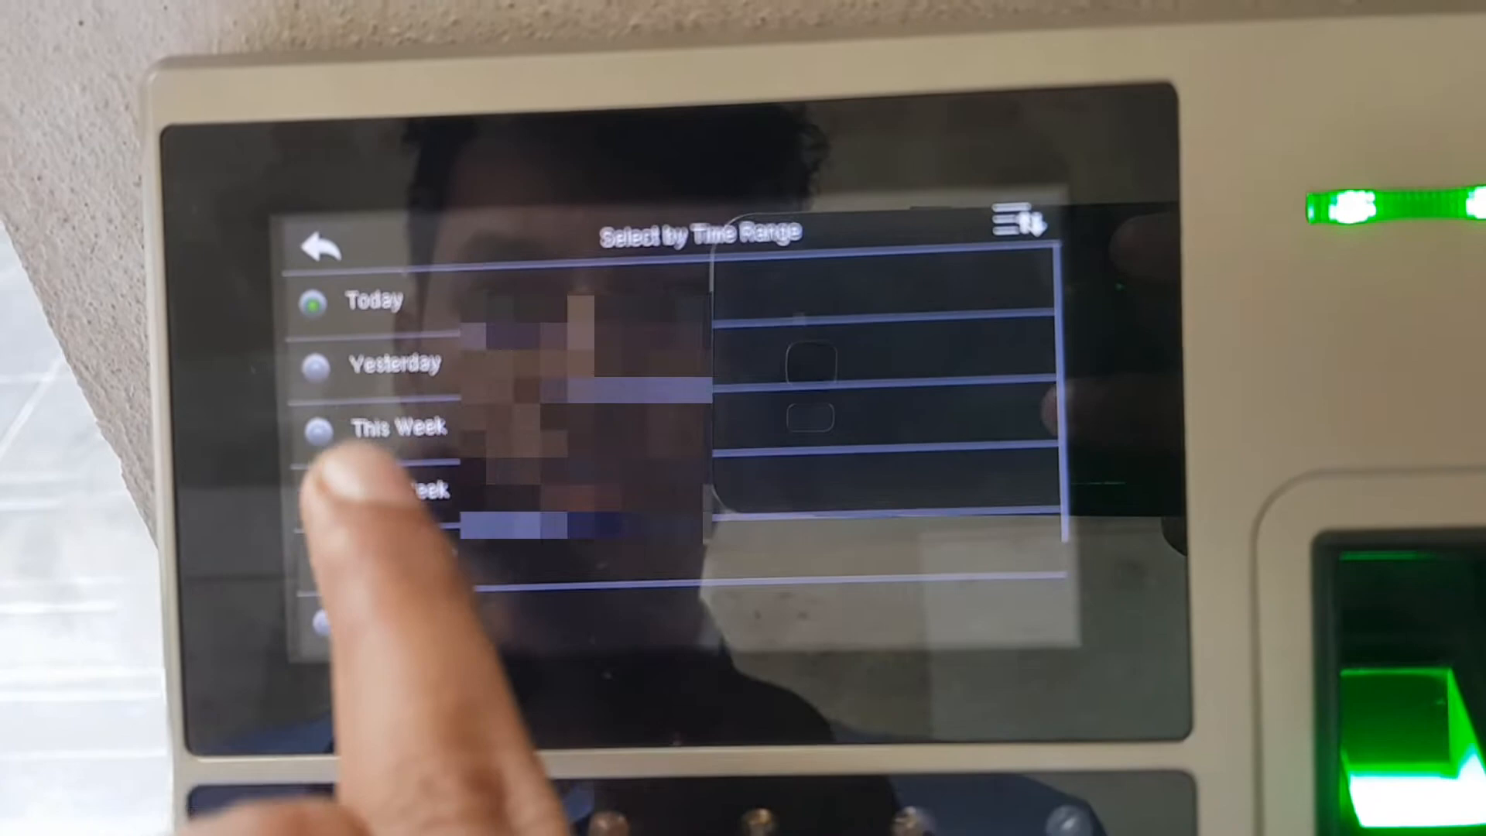
Review the Select by Time Range choices and return to the Download menu
scroll(down, 3)
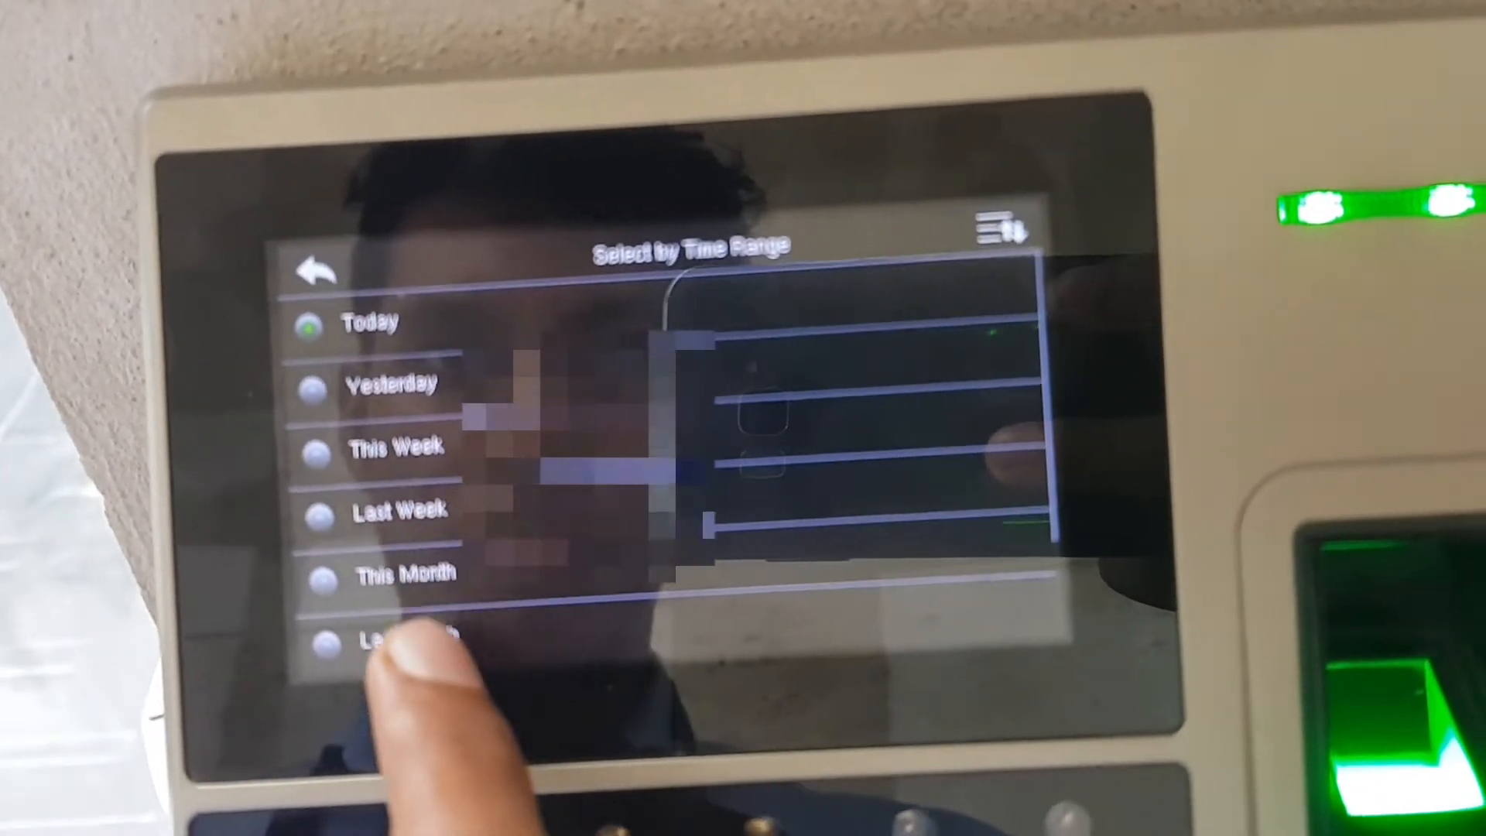
click(407, 644)
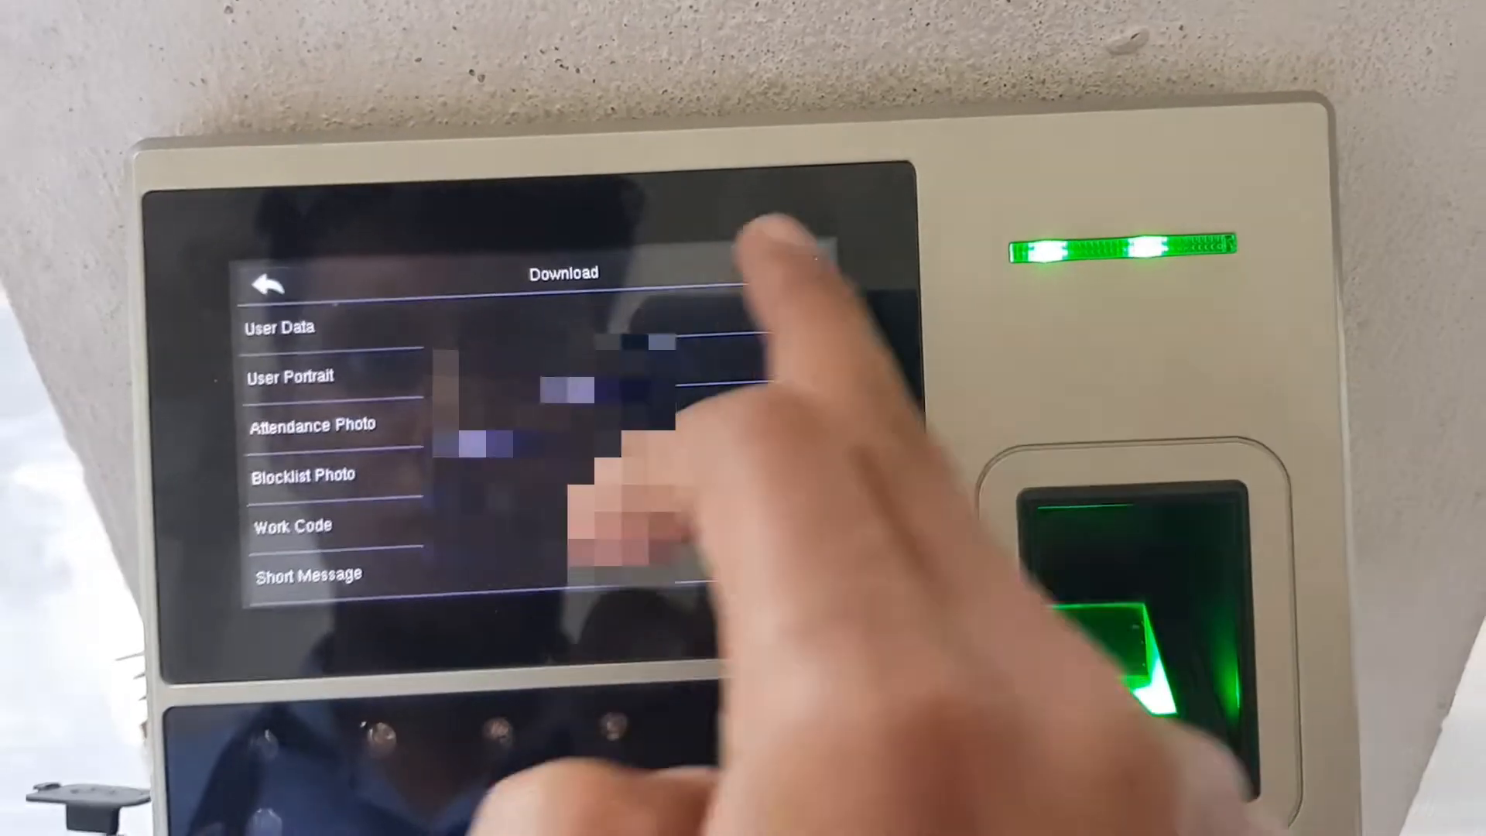
Choose Attendance Data to download and scroll the time ranges down to All
click(277, 327)
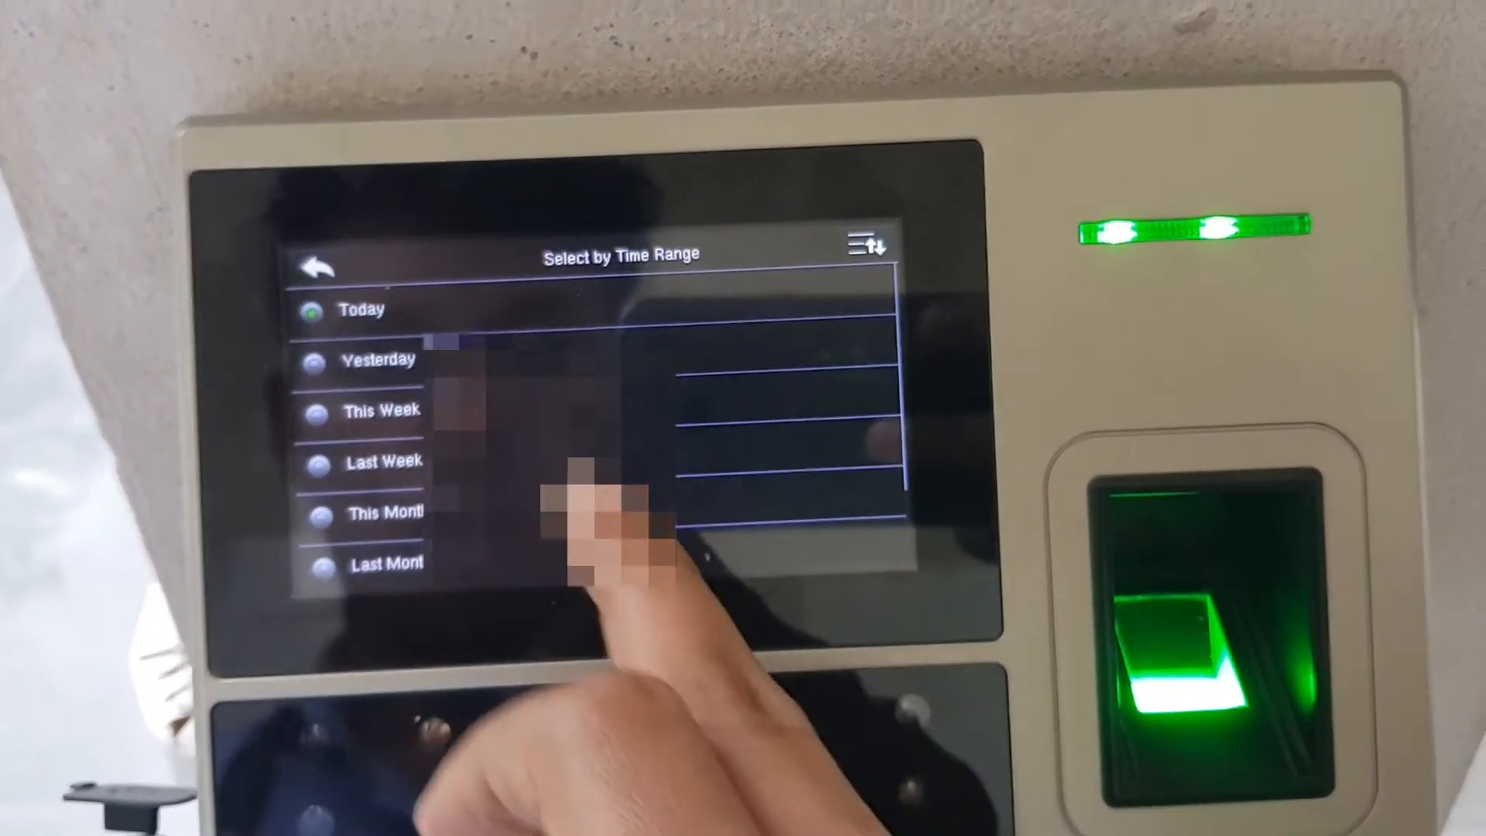
scroll(down, 3)
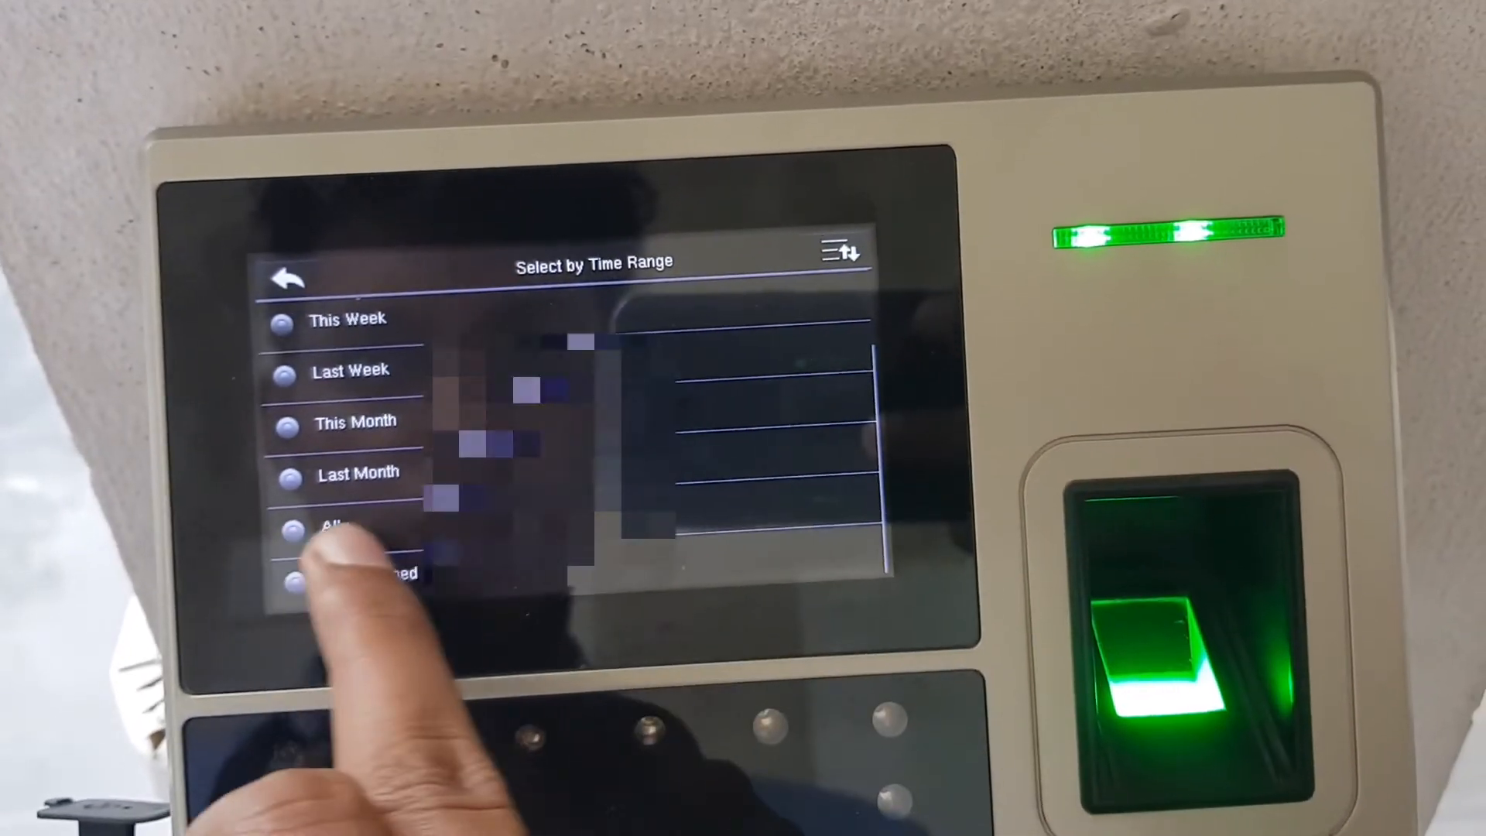